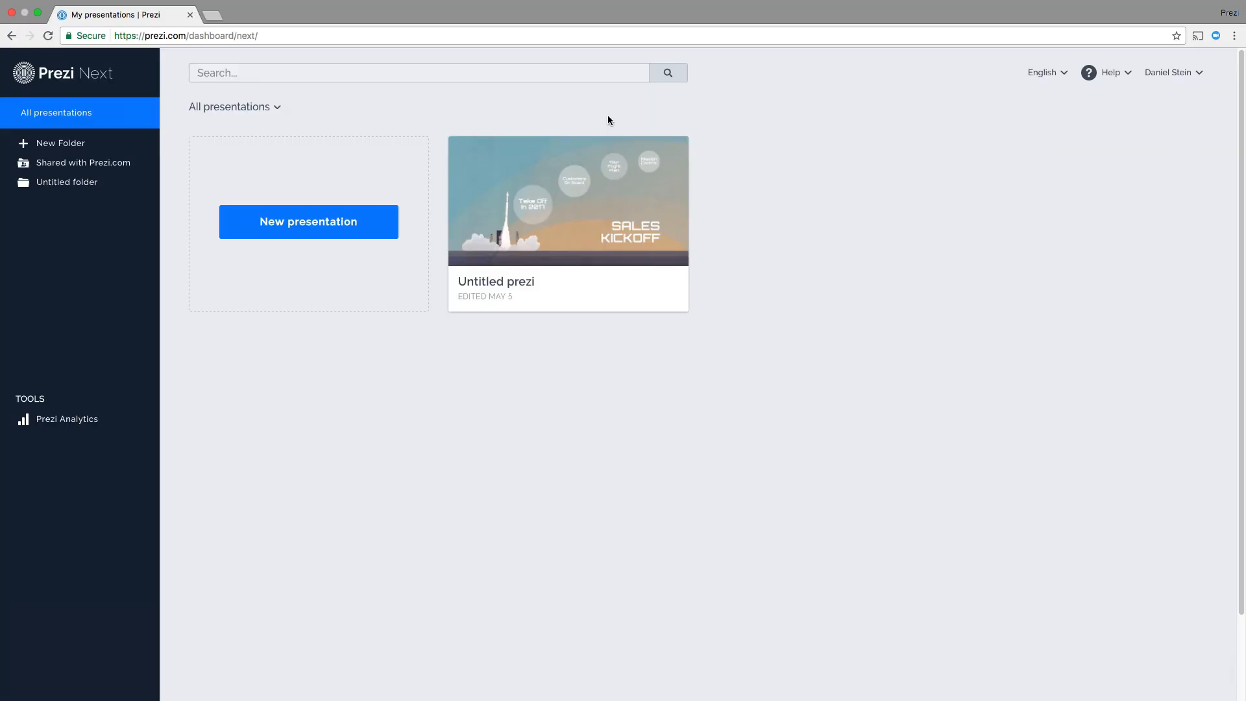
mouse_move(584, 181)
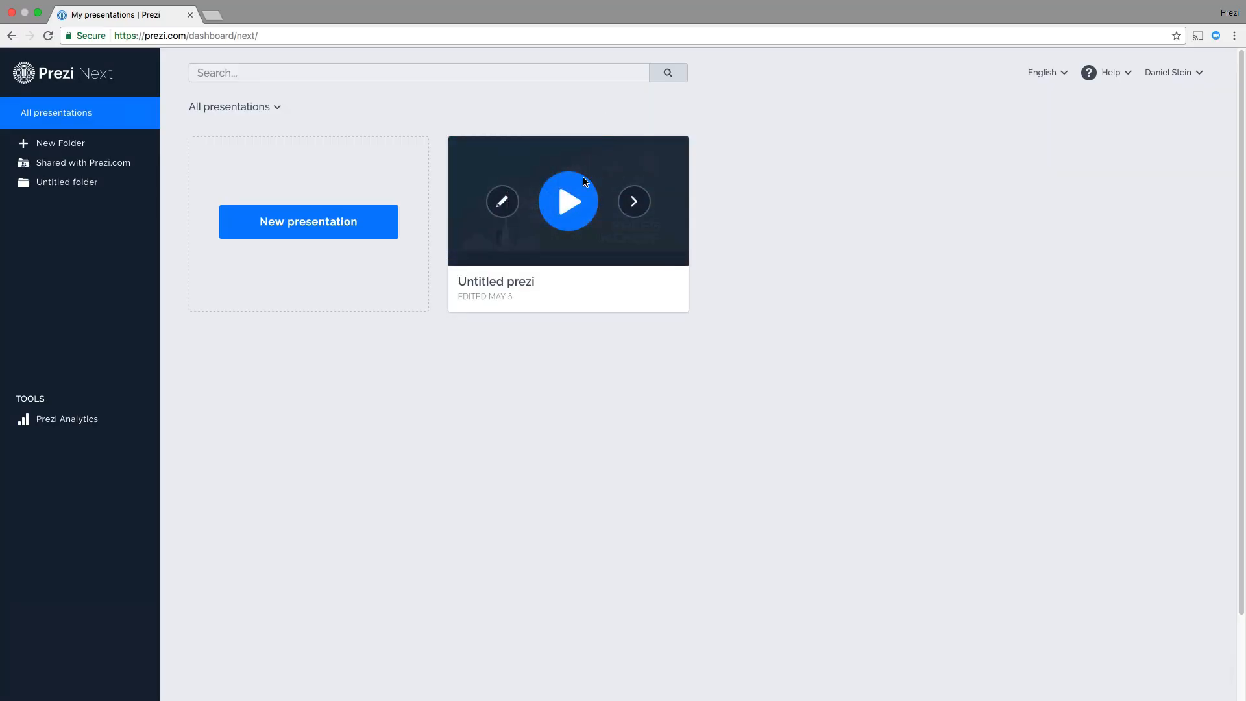
Play the Marketing Plans presentation from the dashboard and switch it to full screen
left_click(567, 200)
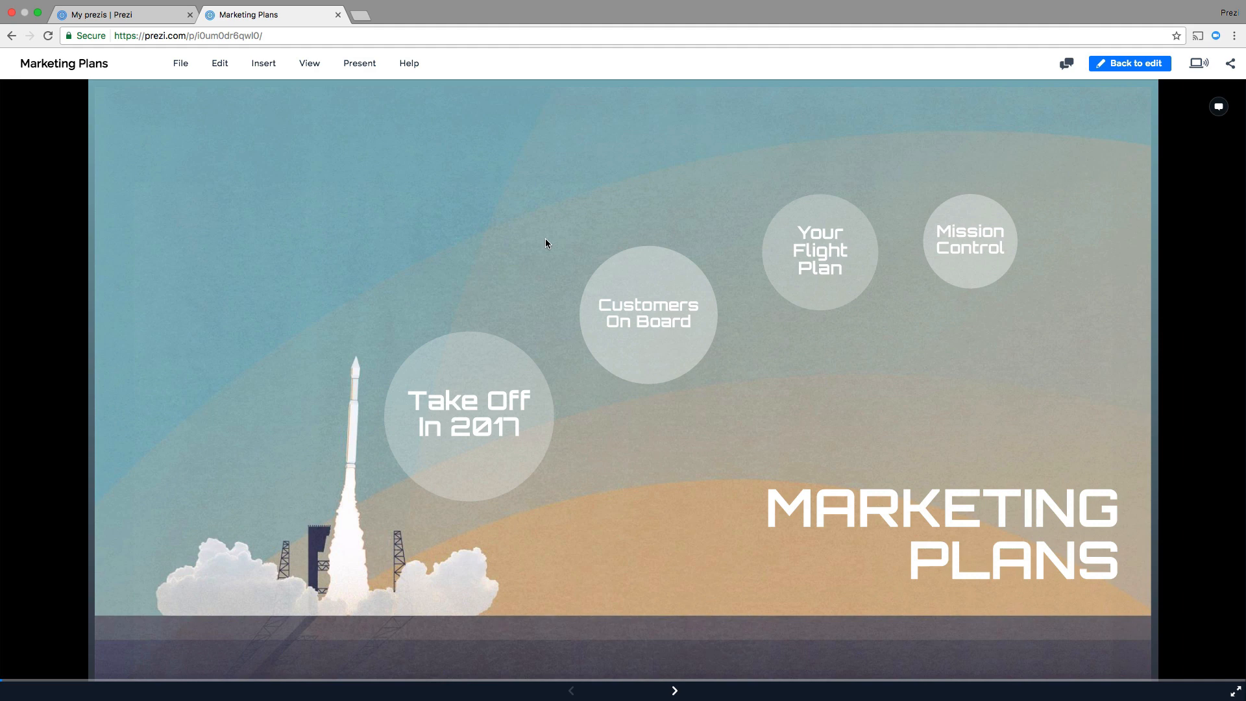
mouse_move(1108, 600)
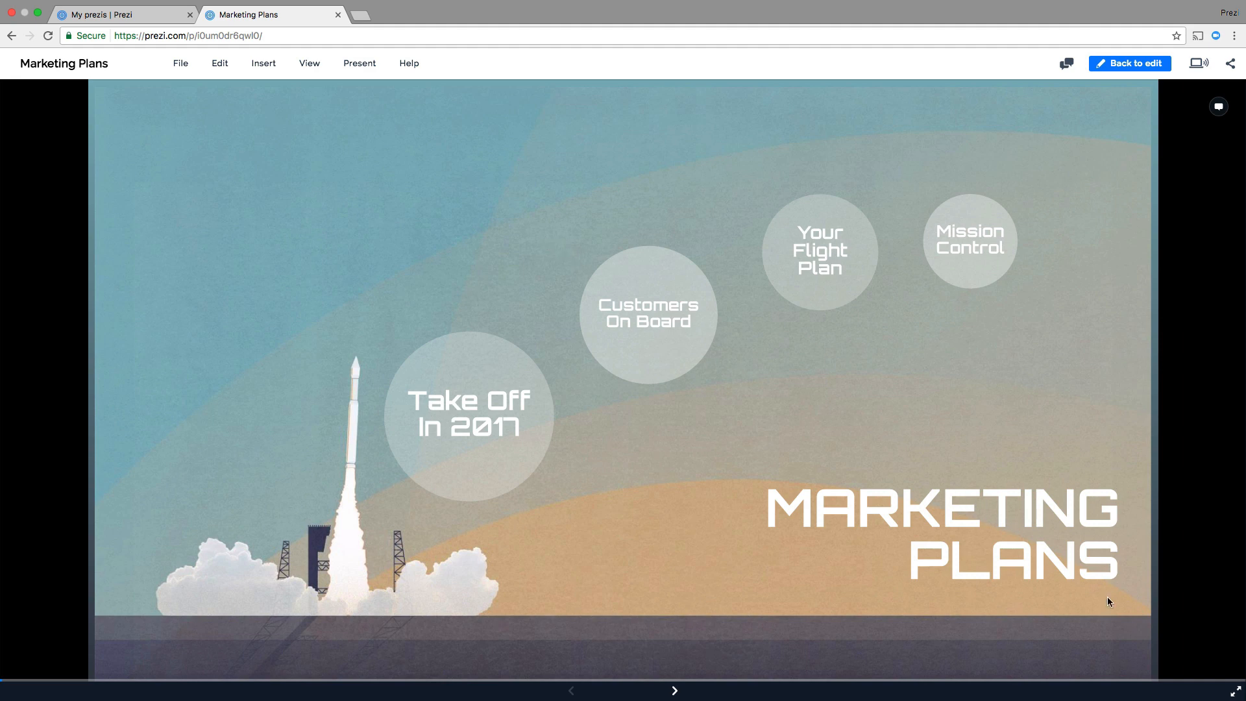
left_click(1199, 63)
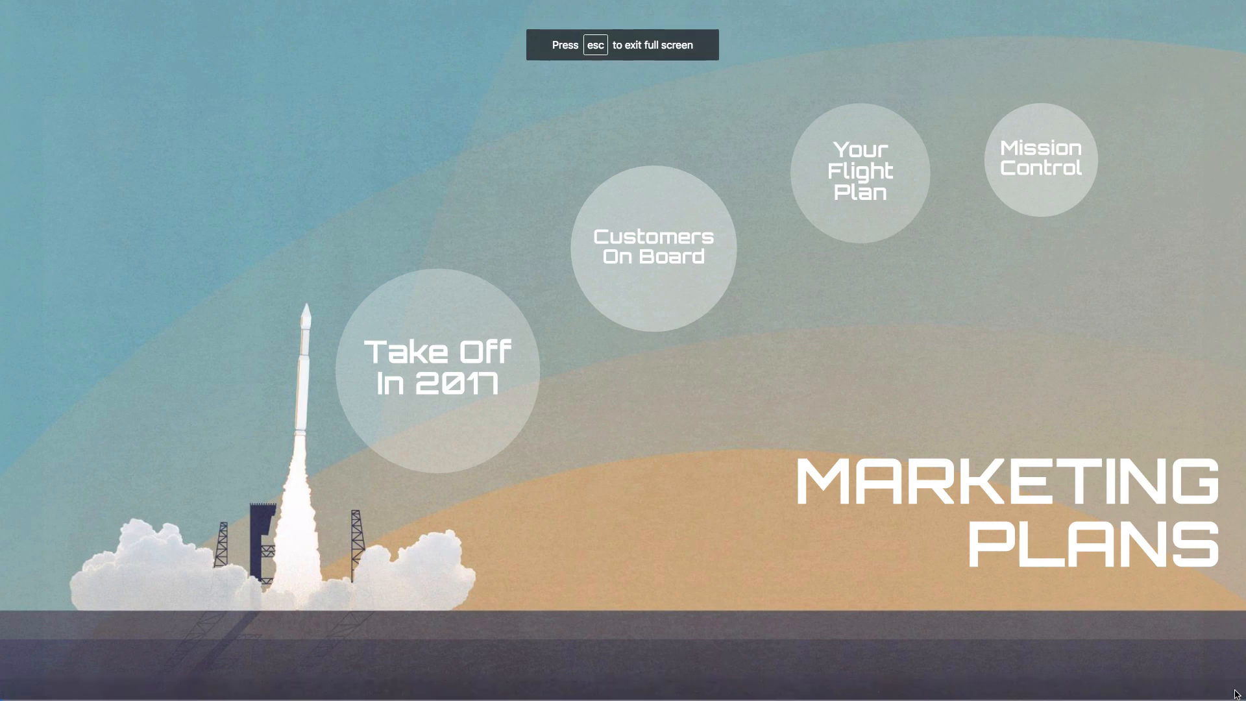
Advance the presentation to the Release for new products quarterly timeline
left_click(436, 367)
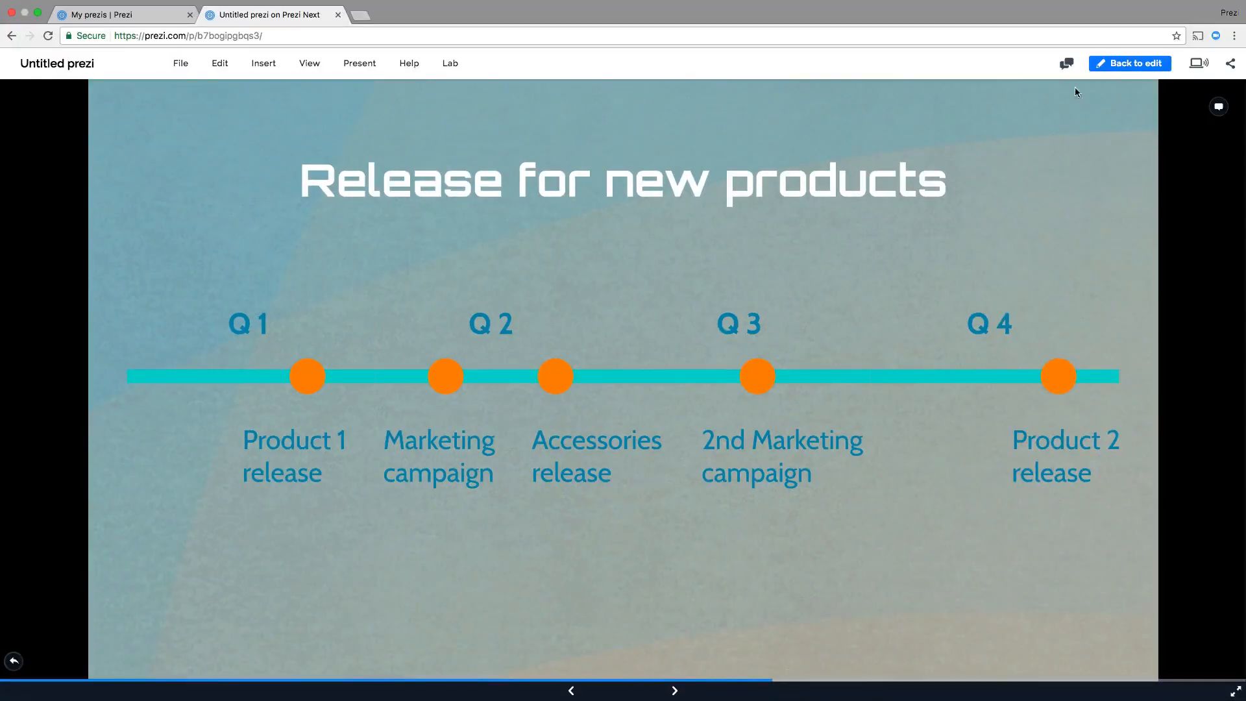
Return to the editor and select the '2nd Marketing campaign' text on the timeline
left_click(1129, 64)
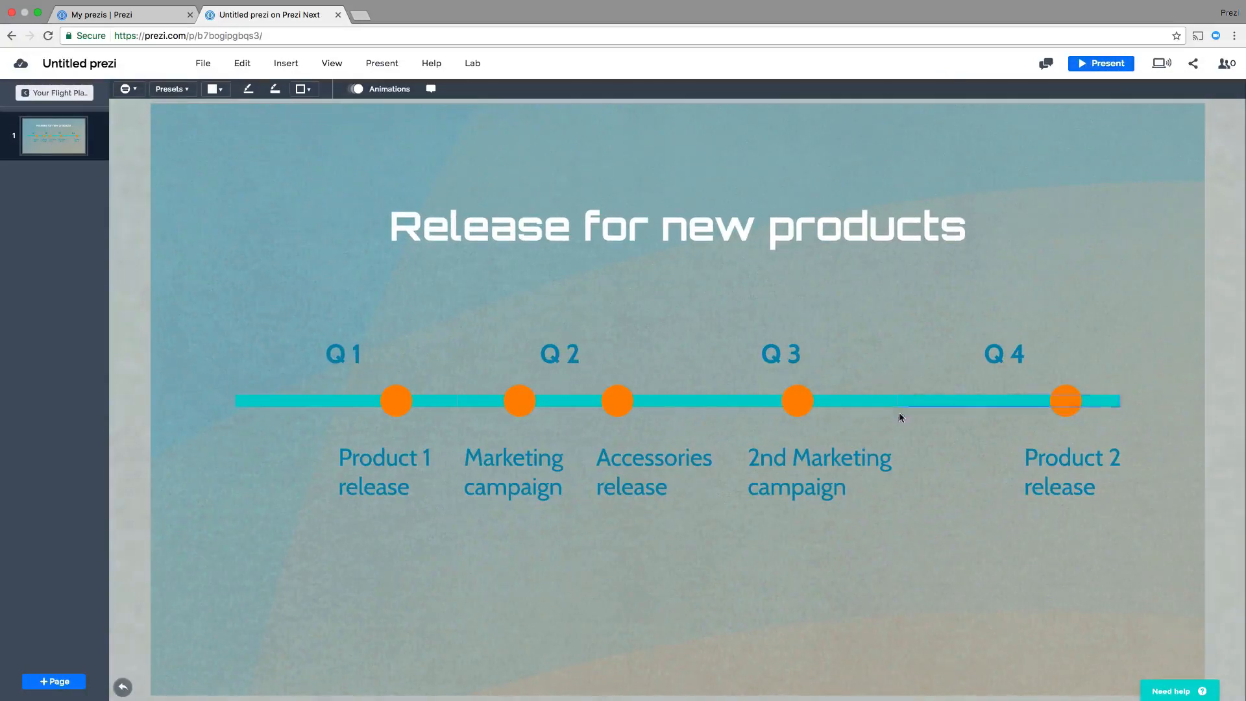
left_click(825, 471)
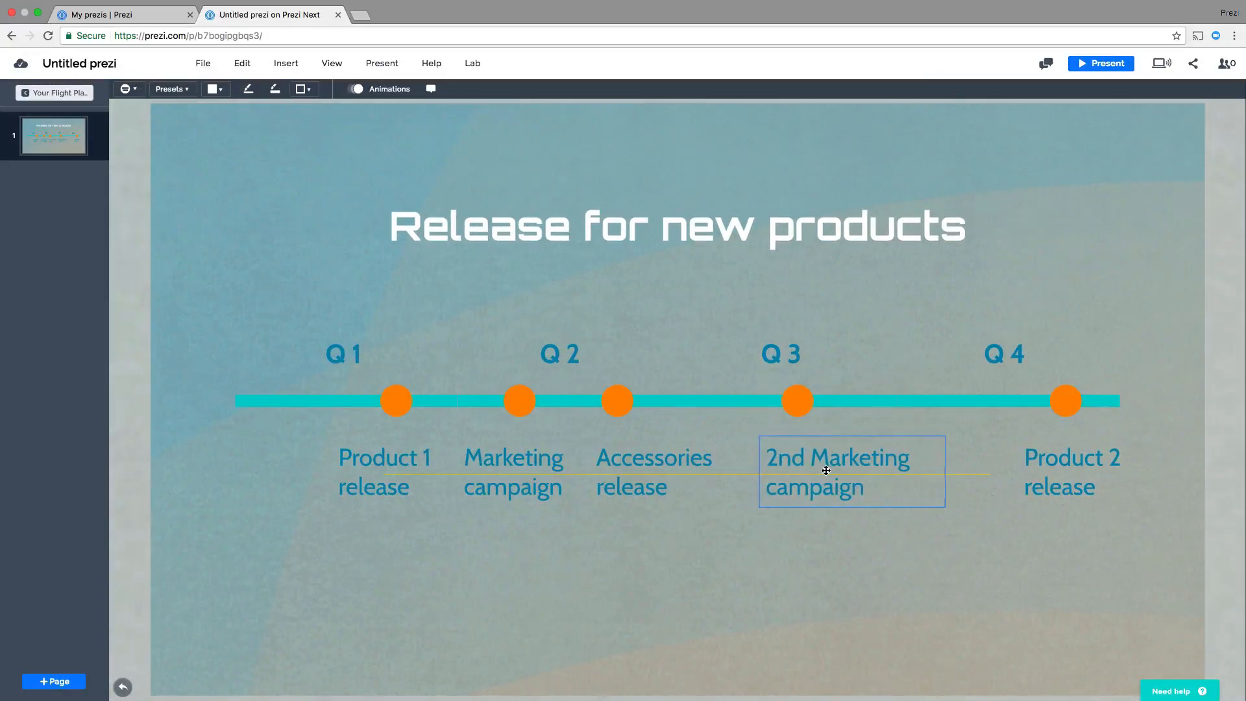